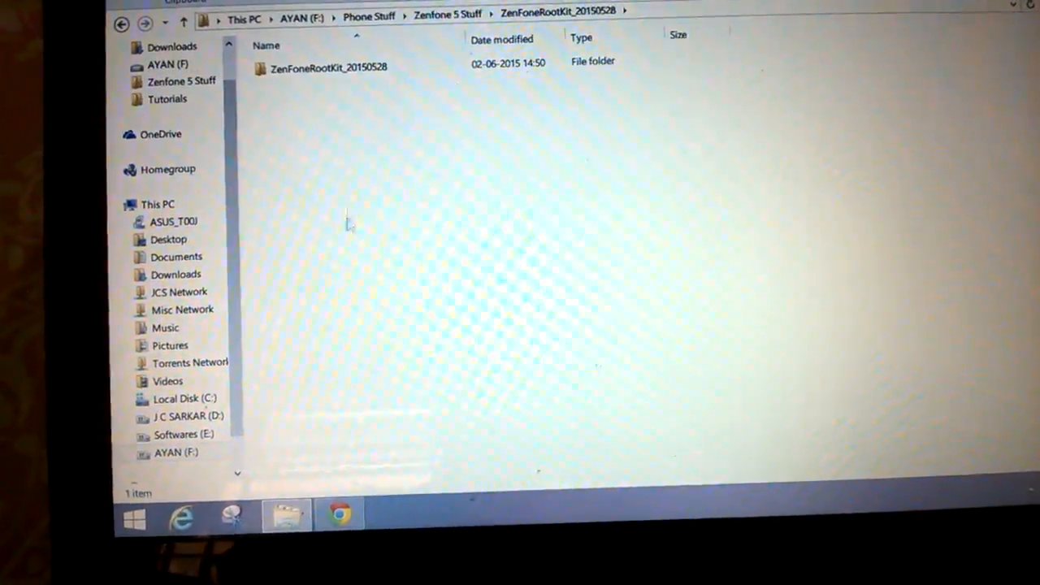
Open the ZenFoneRootKit_20150528 folder to list its CheckBeforeAction, EnterShell, Root and UnRoot scripts
click(316, 66)
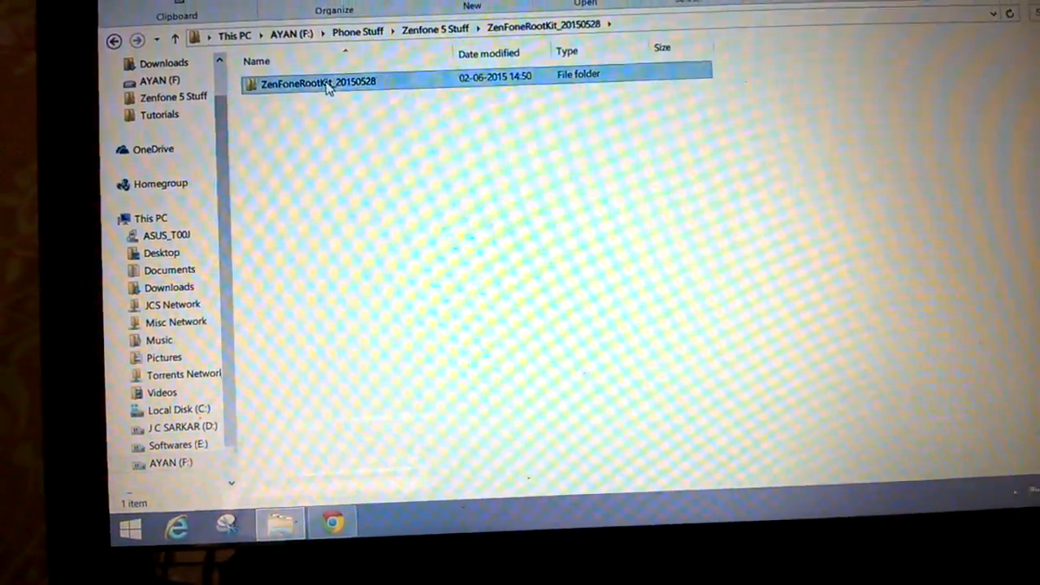
double_click(325, 80)
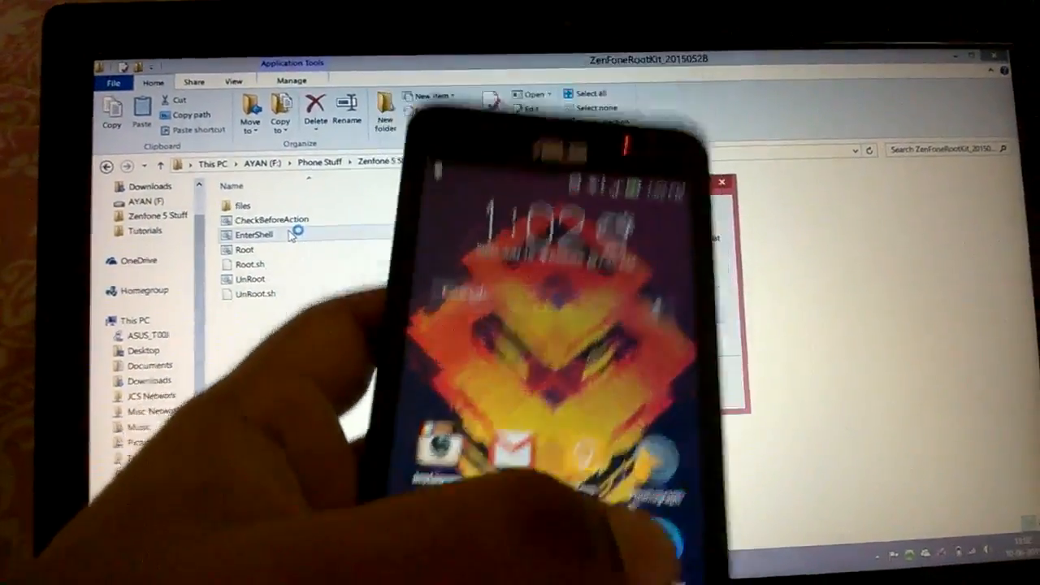
Run the Root batch file, then confirm SuperSU 2.46 shows Superuser enabled
double_click(252, 234)
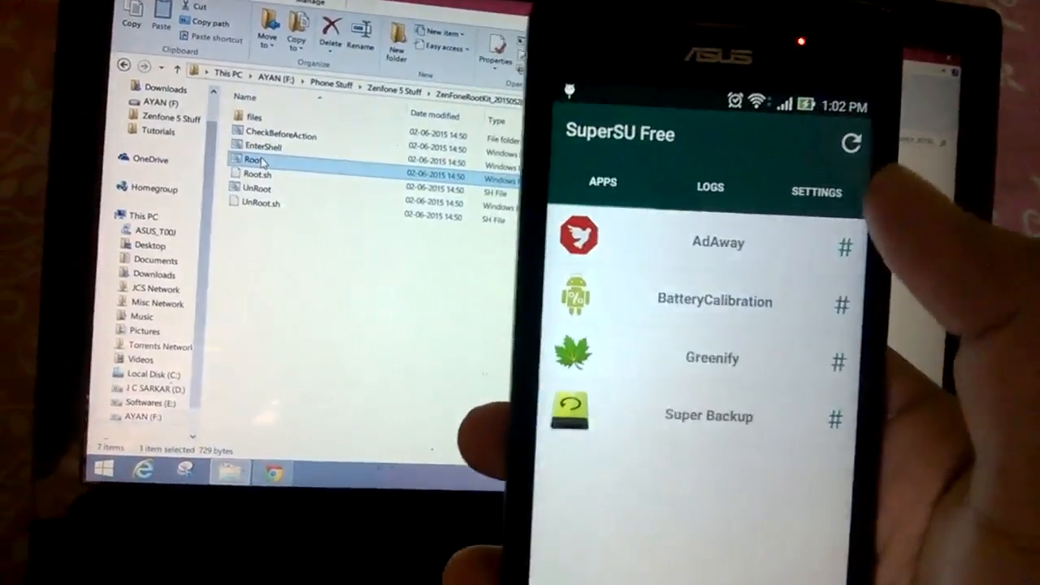
click(816, 193)
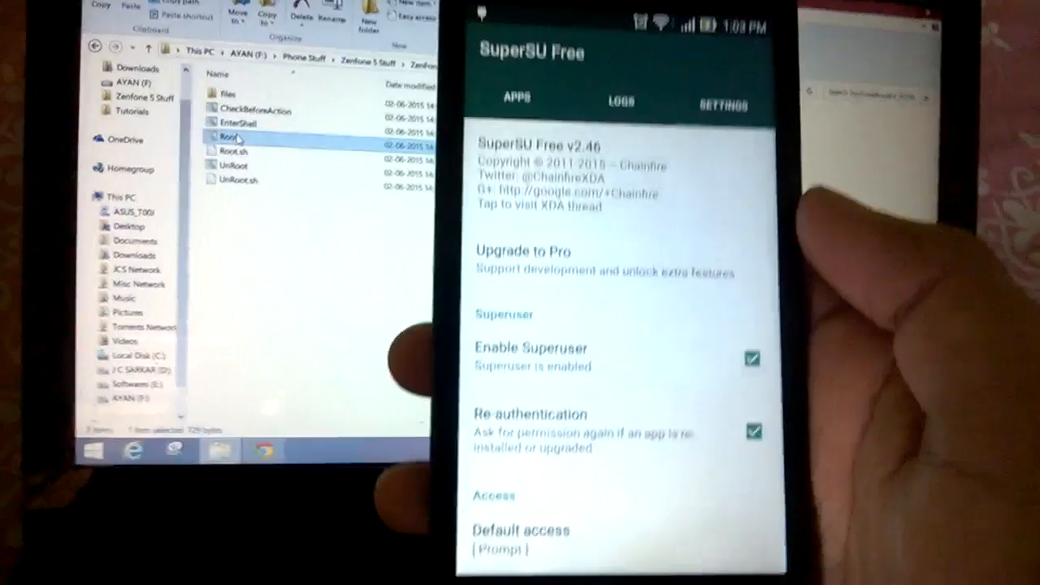